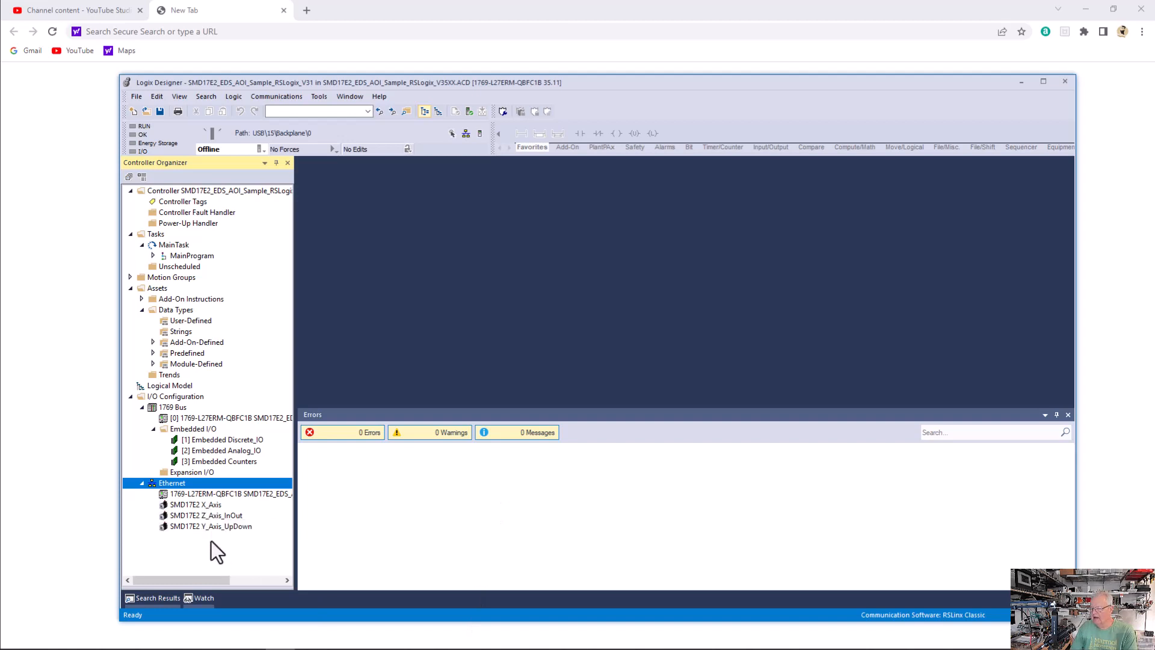
mouse_move(197, 508)
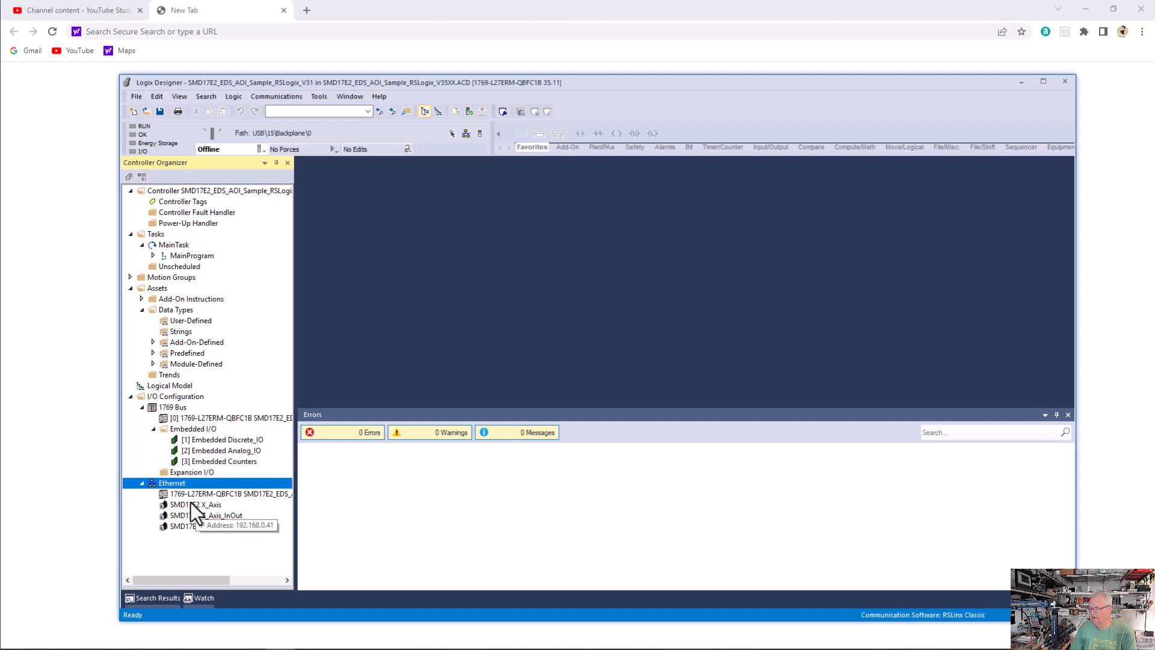
Start a new Ethernet module, filter the catalog by 'sm' and pick SMD17E2
right_click(171, 483)
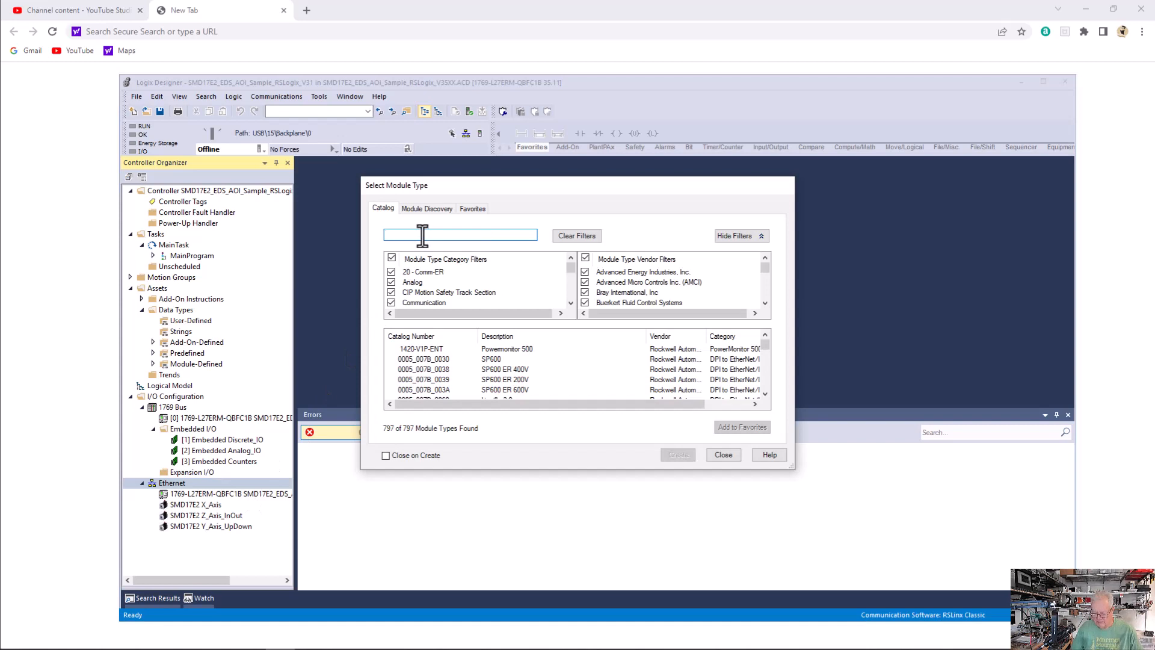
type("smd")
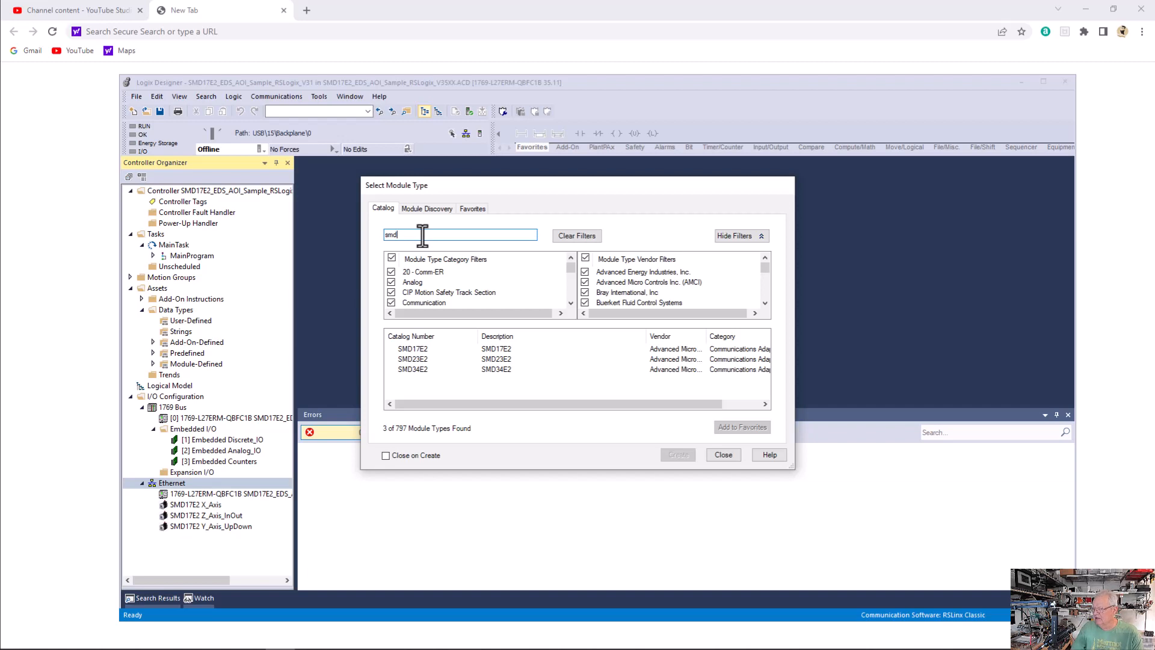
left_click(413, 349)
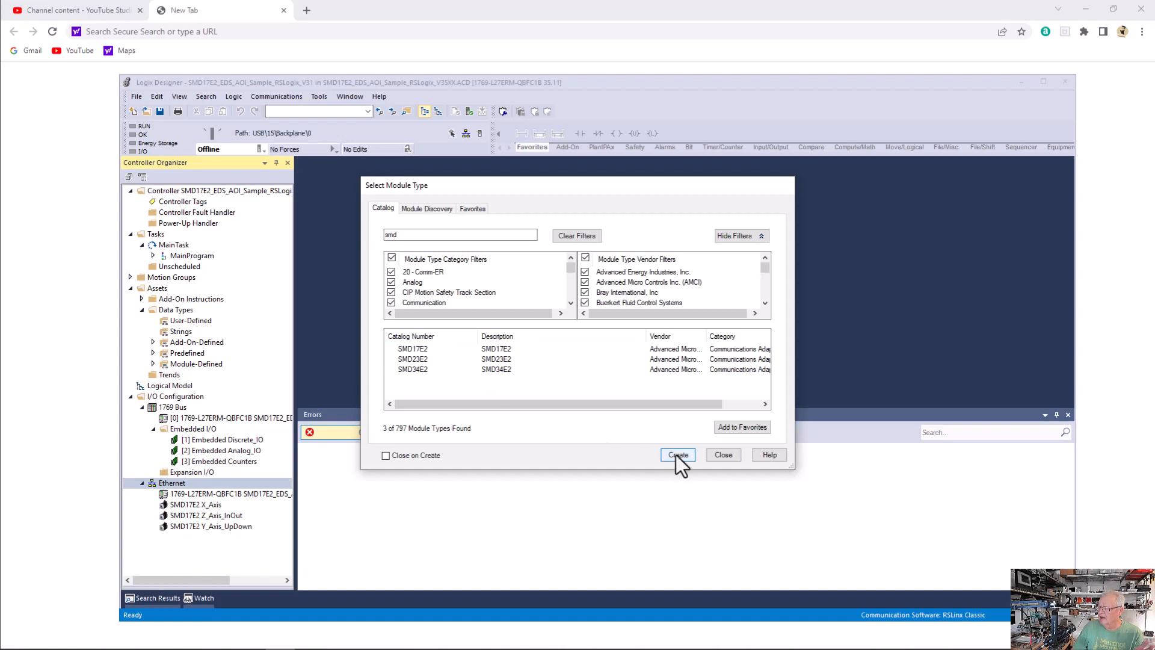
Name the new SMD17E2 module B_Axis and give it IP address 192.168.0.44
left_click(677, 455)
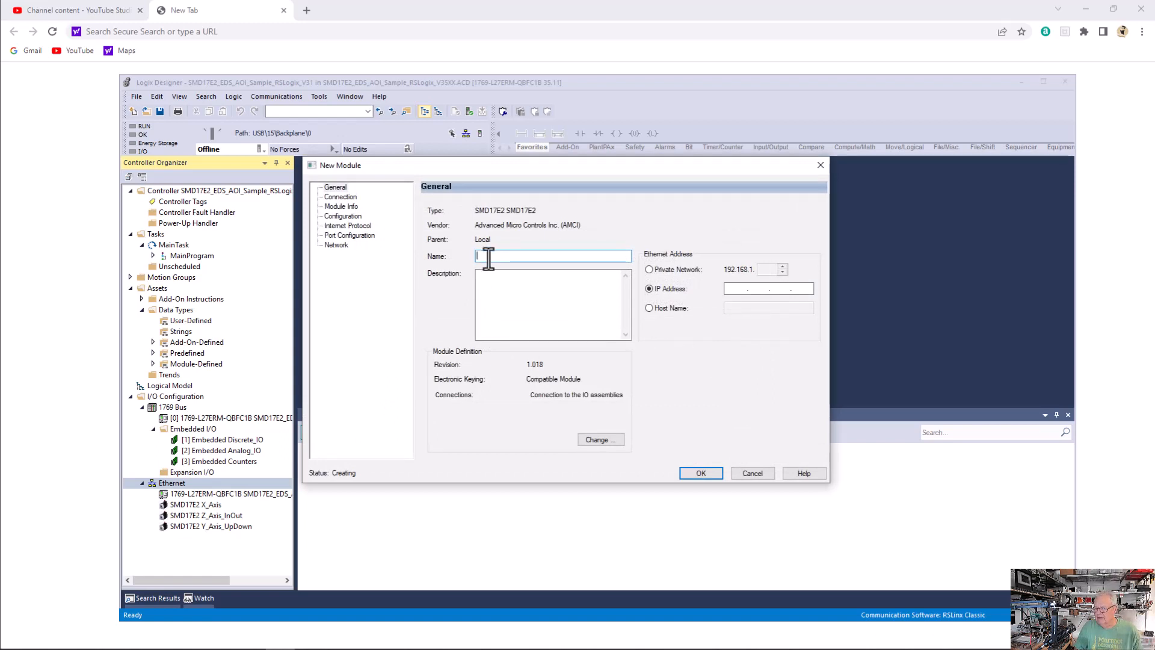
type("B_Axis")
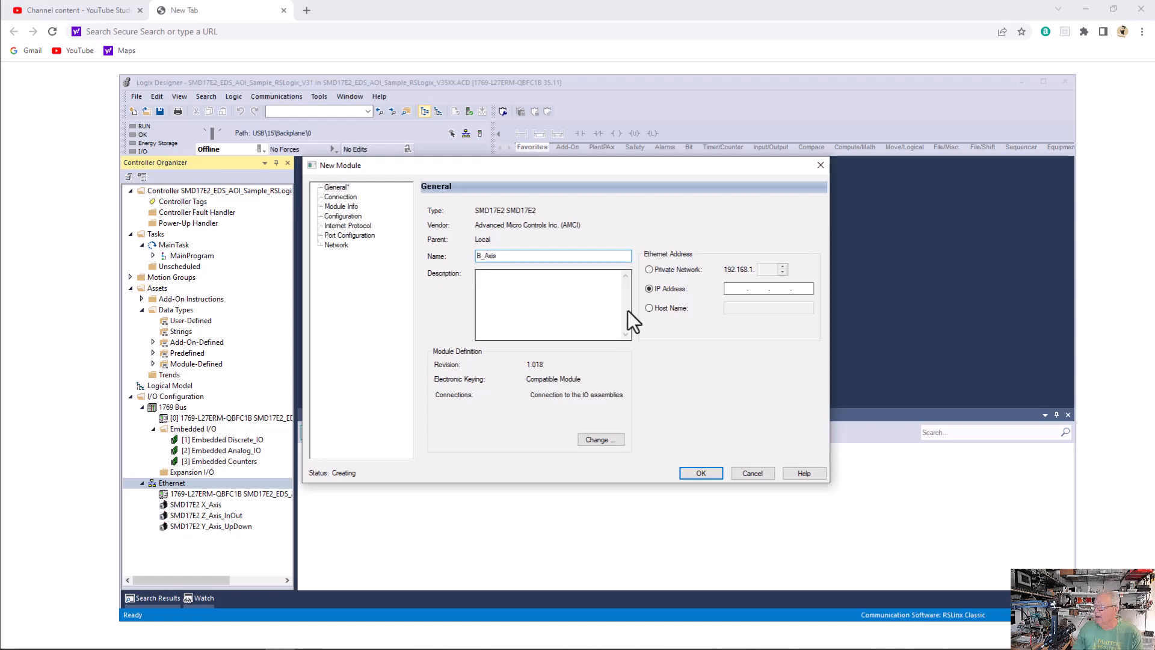
left_click(649, 269)
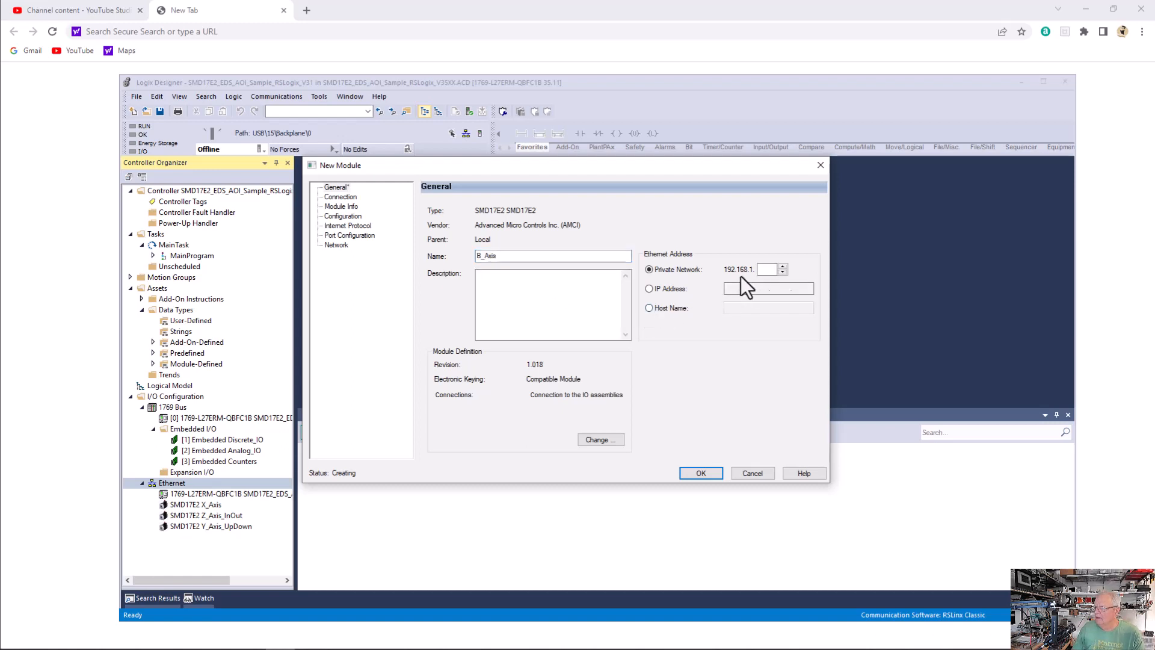
mouse_move(736, 288)
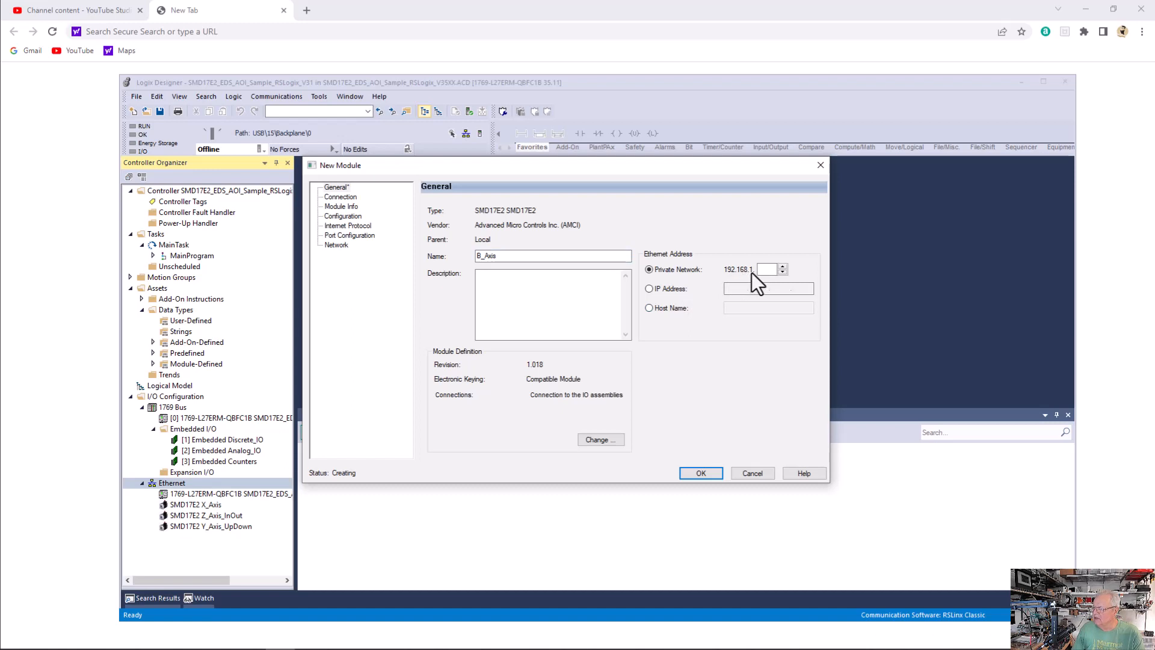
mouse_move(706, 293)
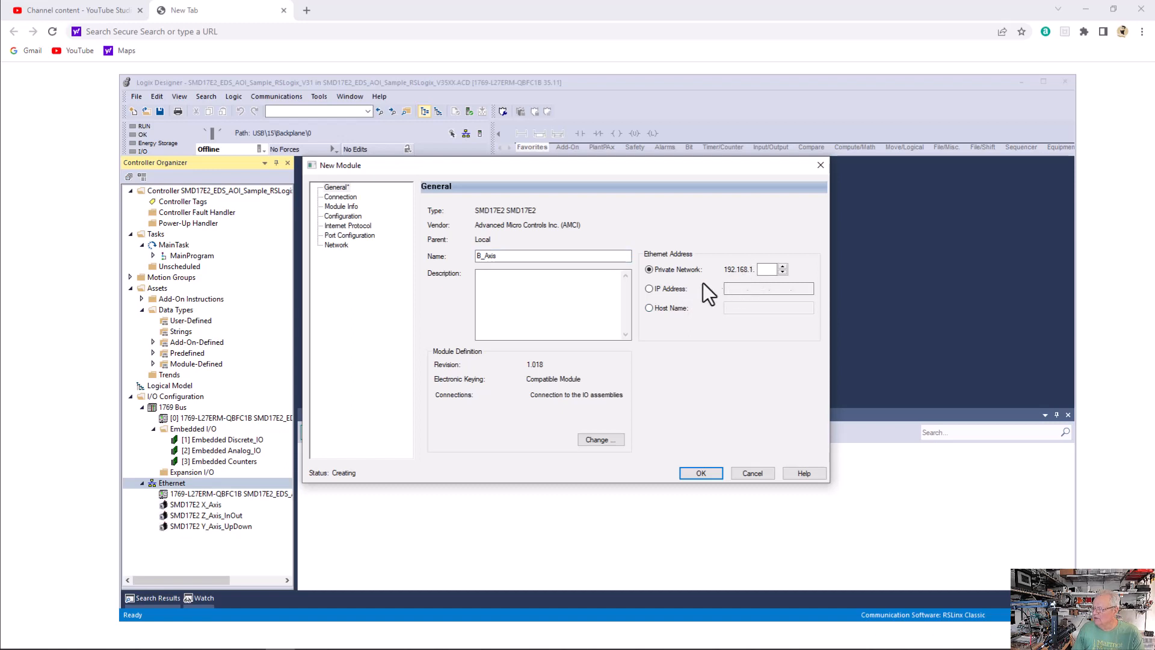
left_click(649, 288)
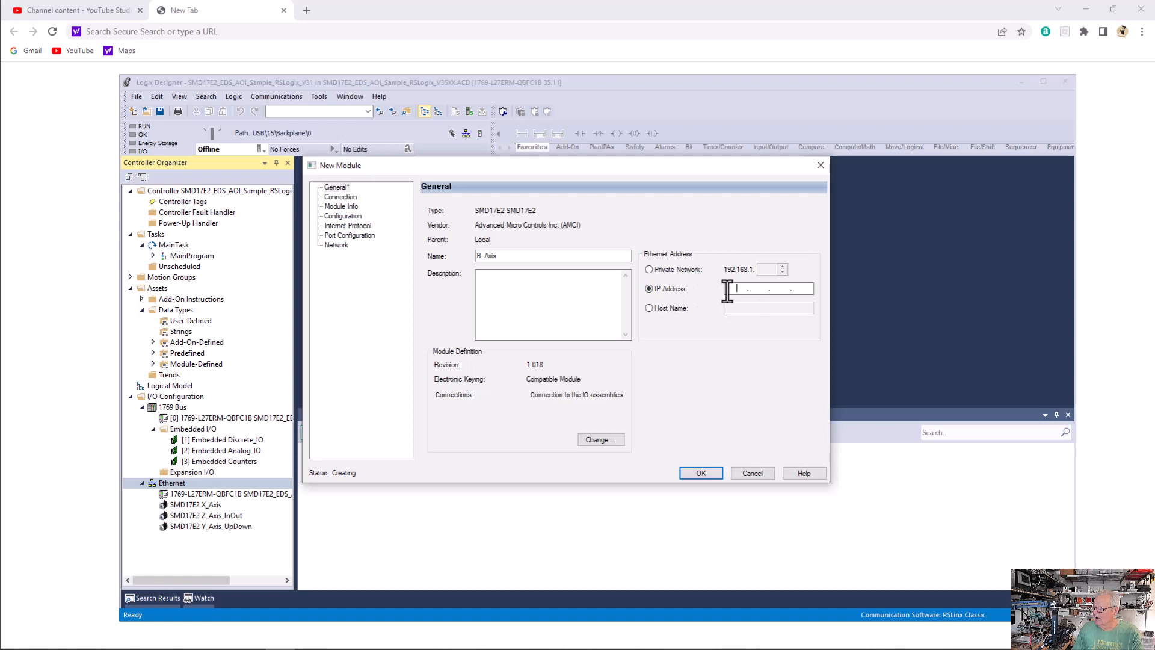
type("192")
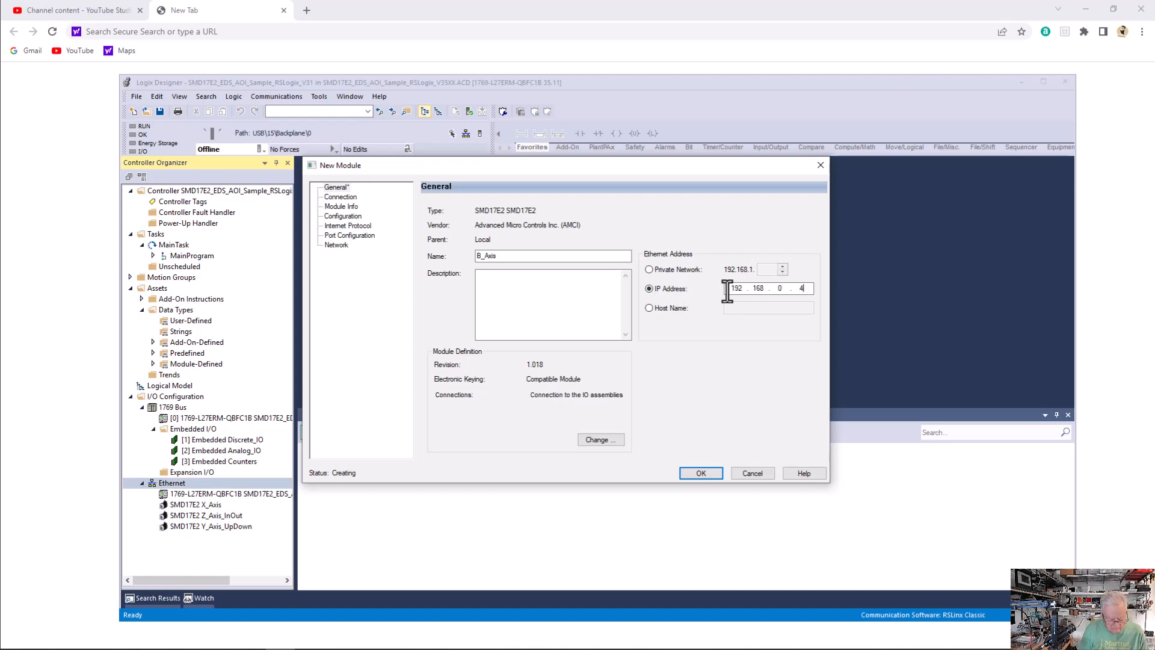
type("4")
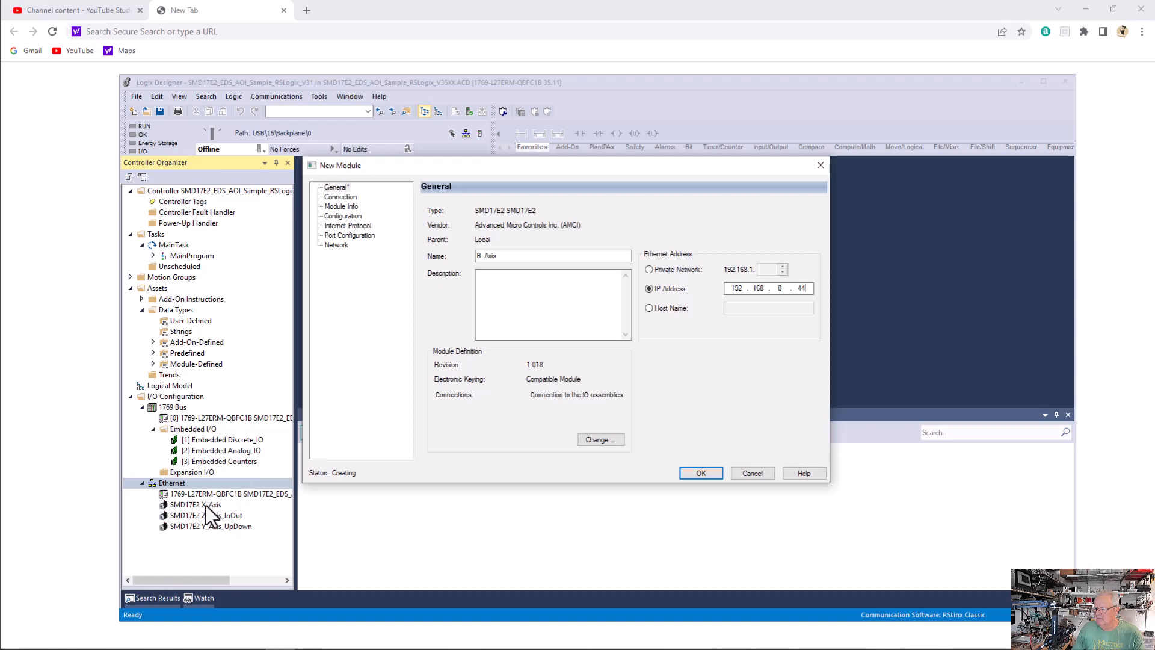
mouse_move(204, 522)
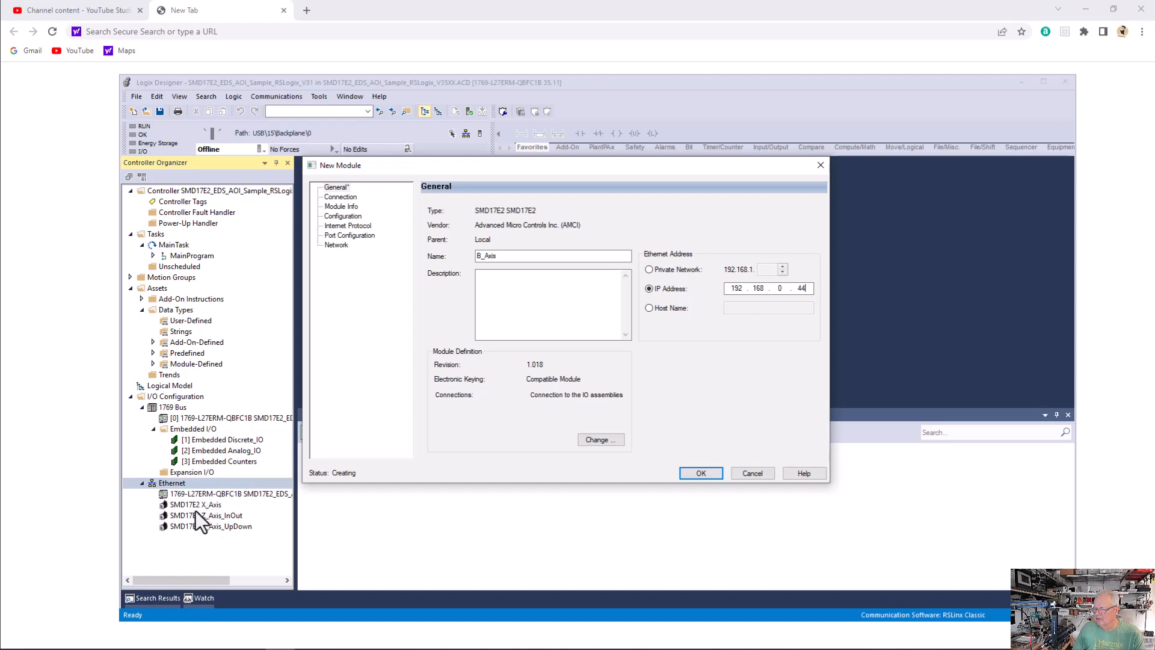
mouse_move(204, 531)
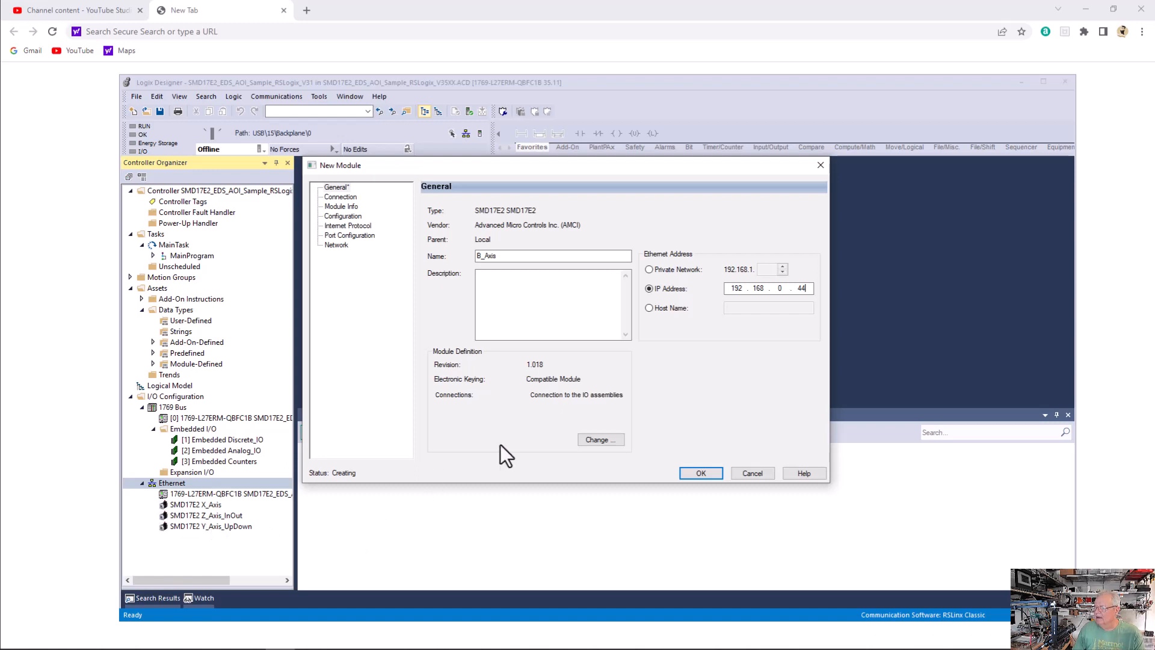
mouse_move(601, 440)
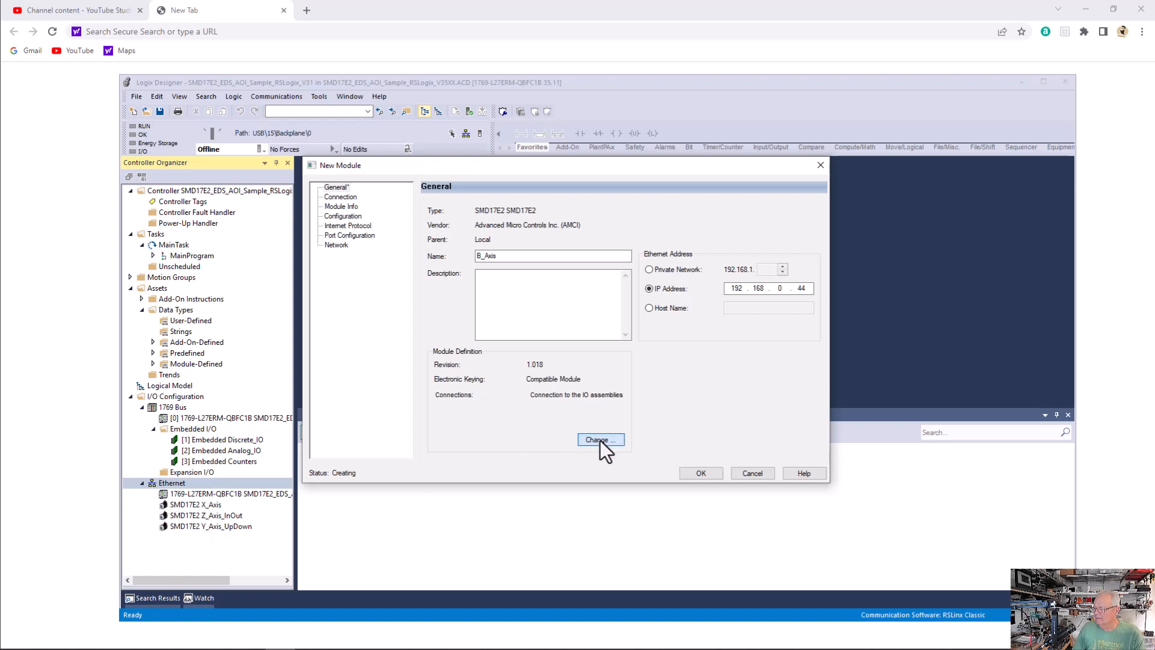
Set the module definition to Disable Keying and create the B_Axis module
left_click(600, 440)
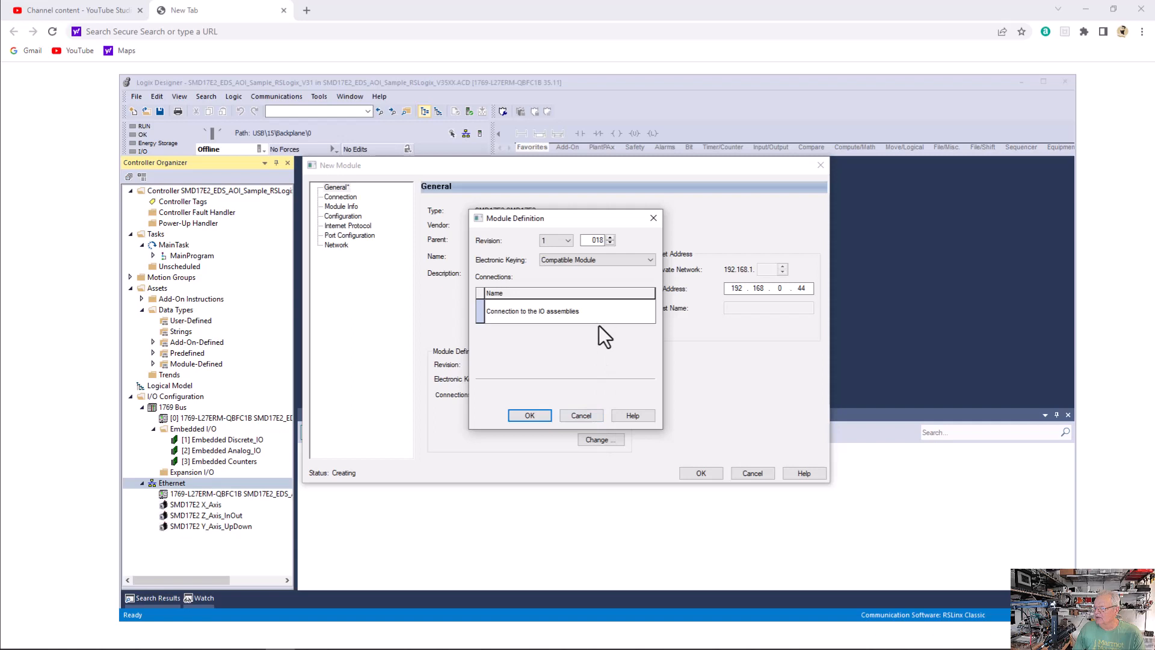
left_click(595, 259)
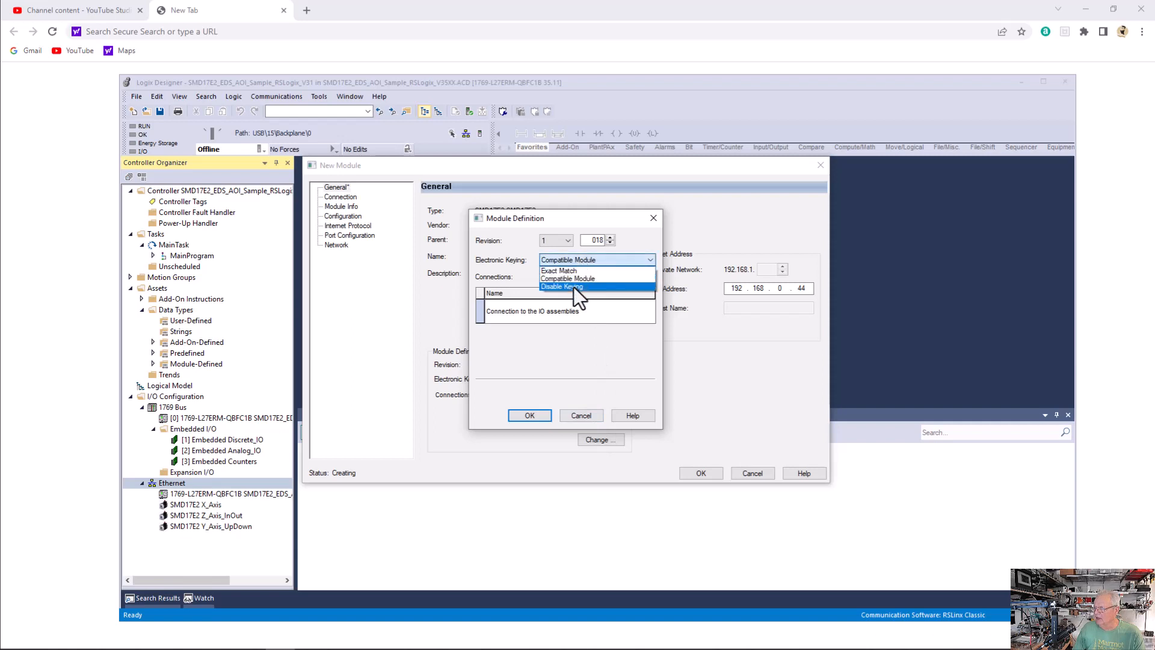
left_click(561, 286)
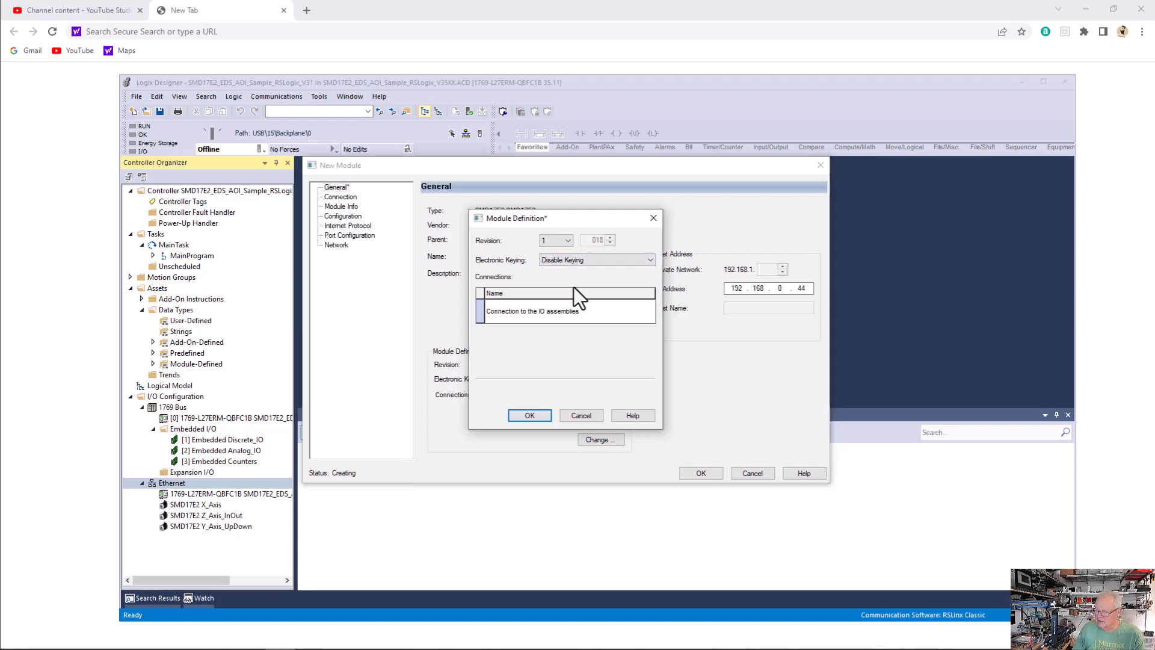
mouse_move(562, 348)
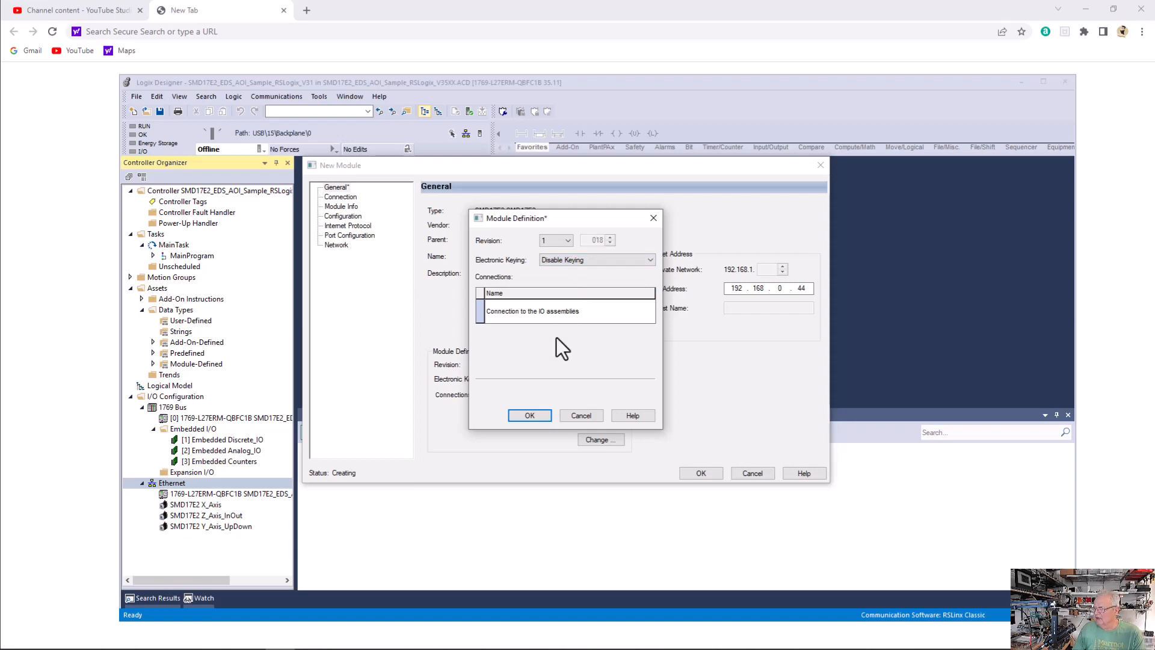
left_click(528, 415)
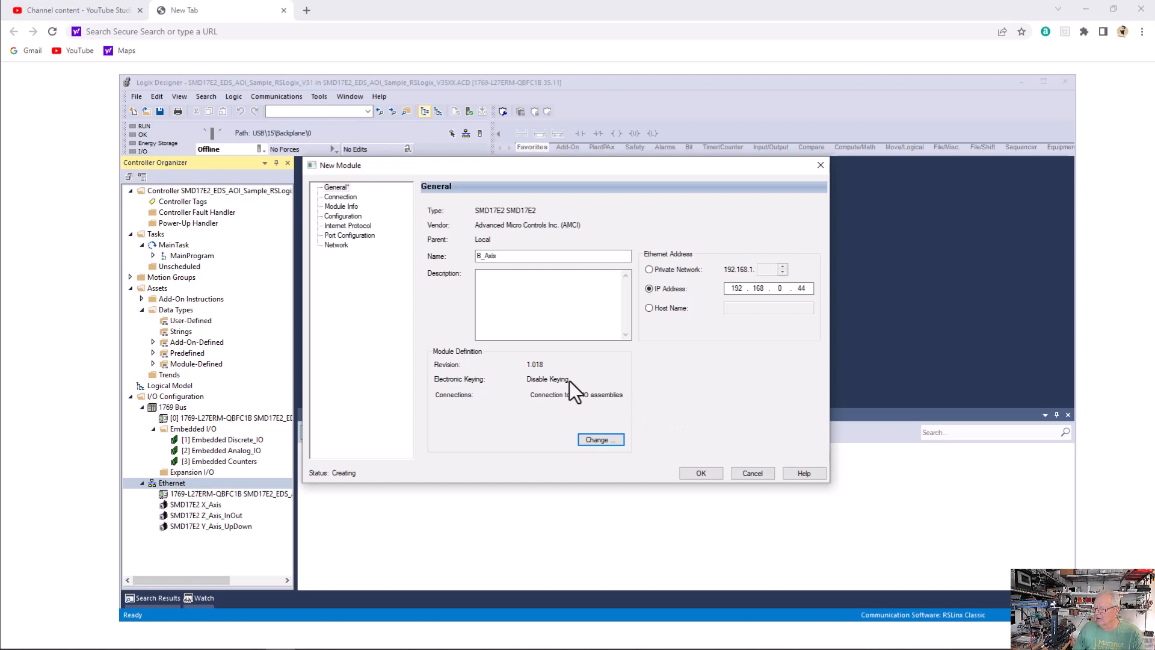
mouse_move(568, 390)
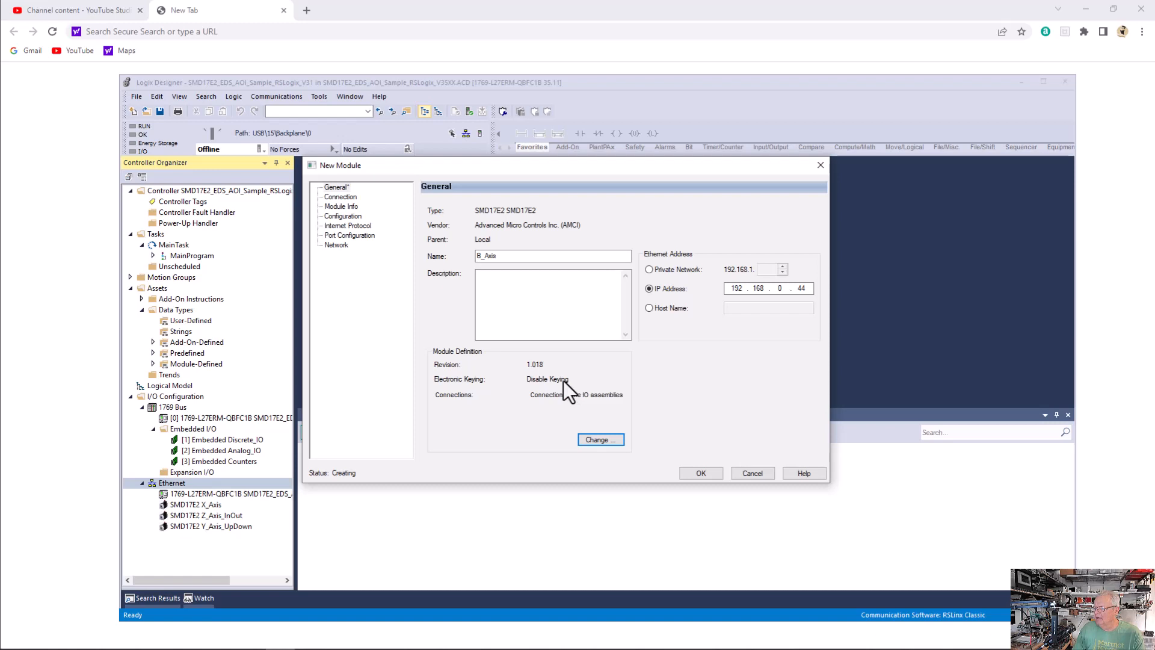
left_click(600, 439)
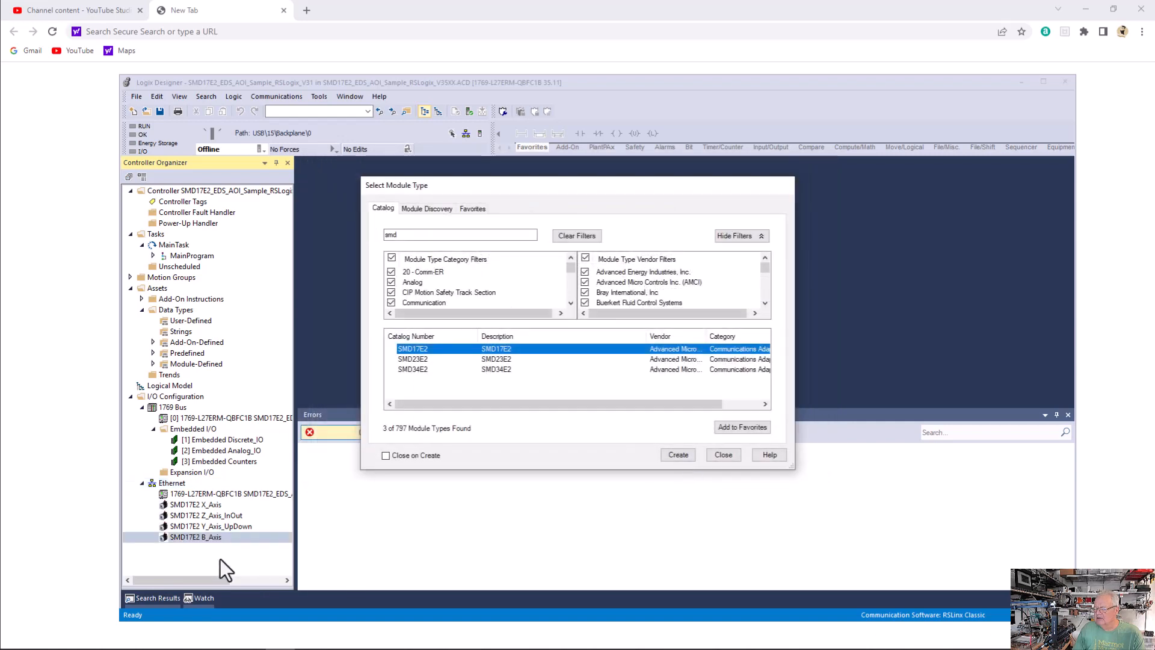
Close the module catalog and delete the SMD17E2 B_Axis module
left_click(722, 455)
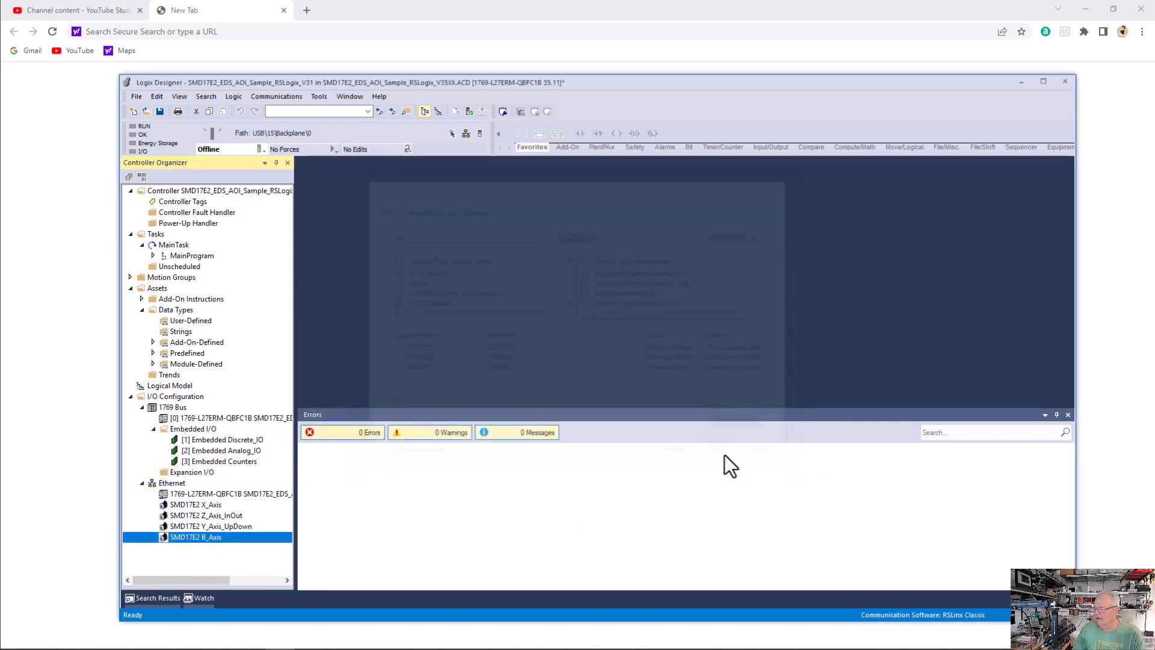
mouse_move(206, 538)
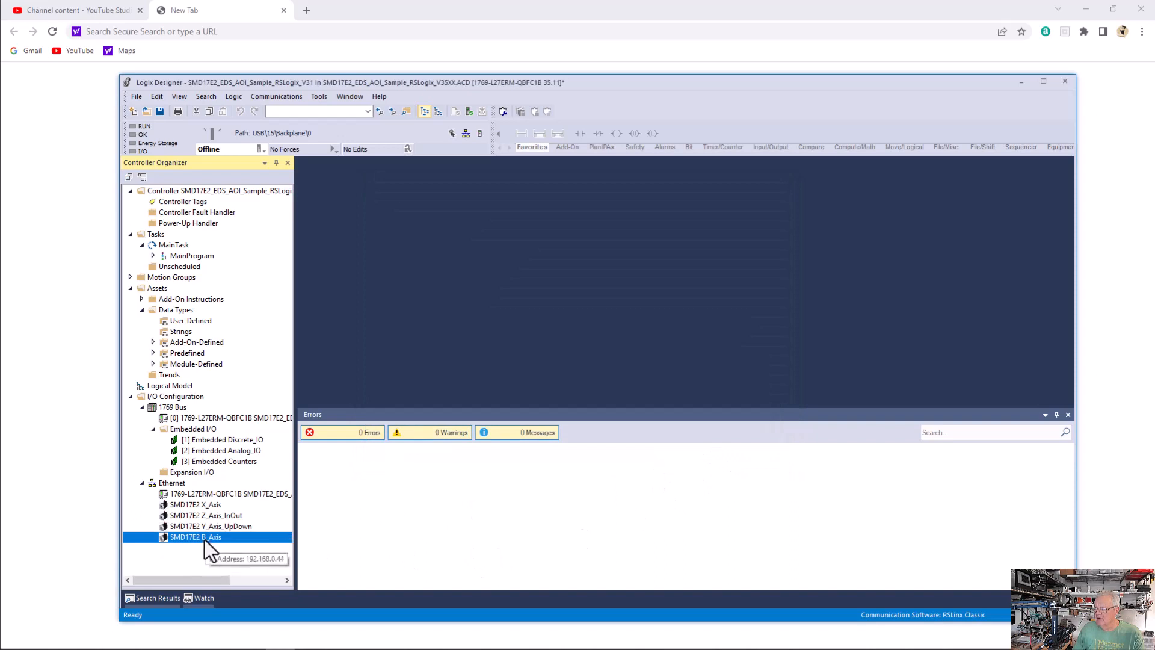
right_click(195, 537)
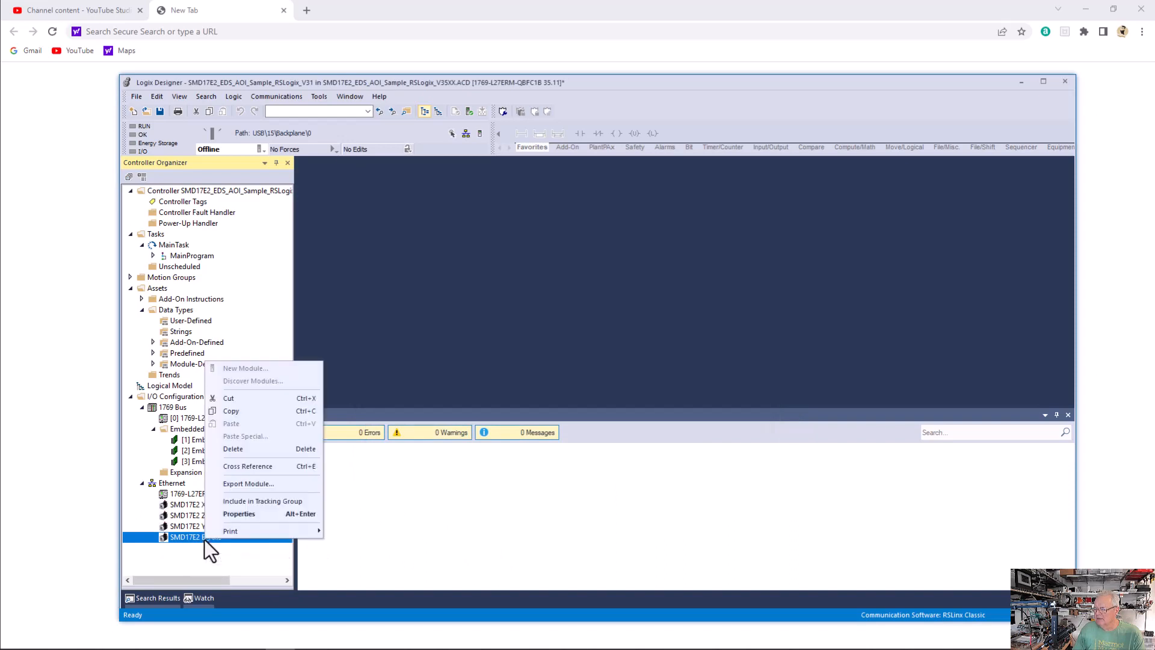
mouse_move(257, 493)
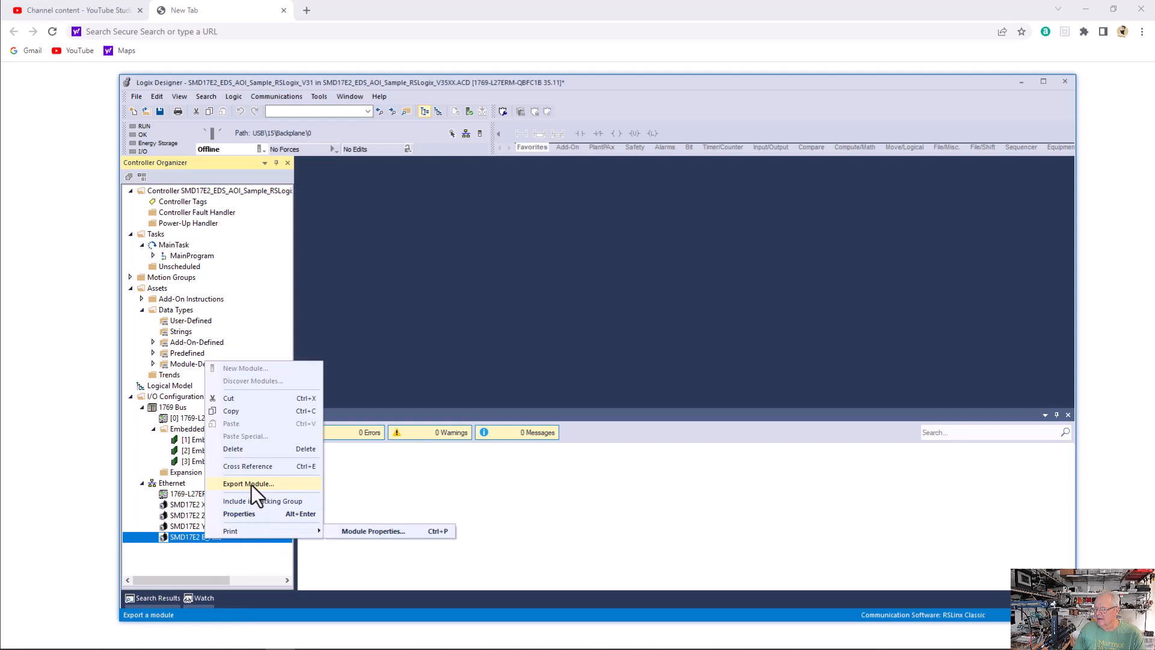
left_click(233, 448)
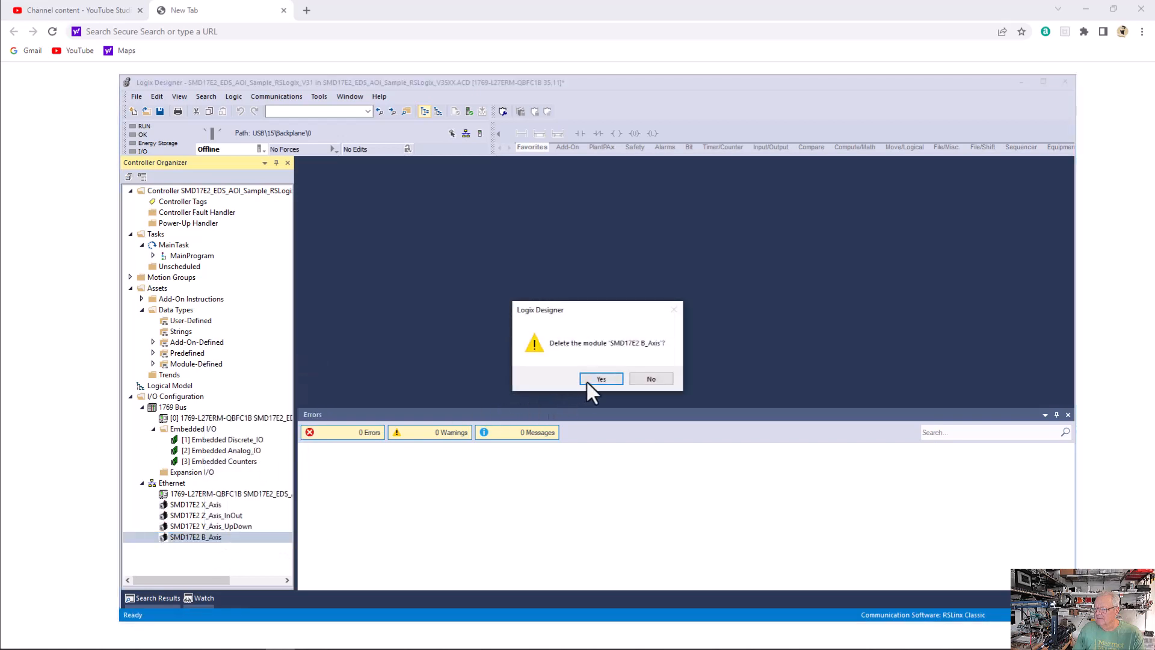
left_click(601, 377)
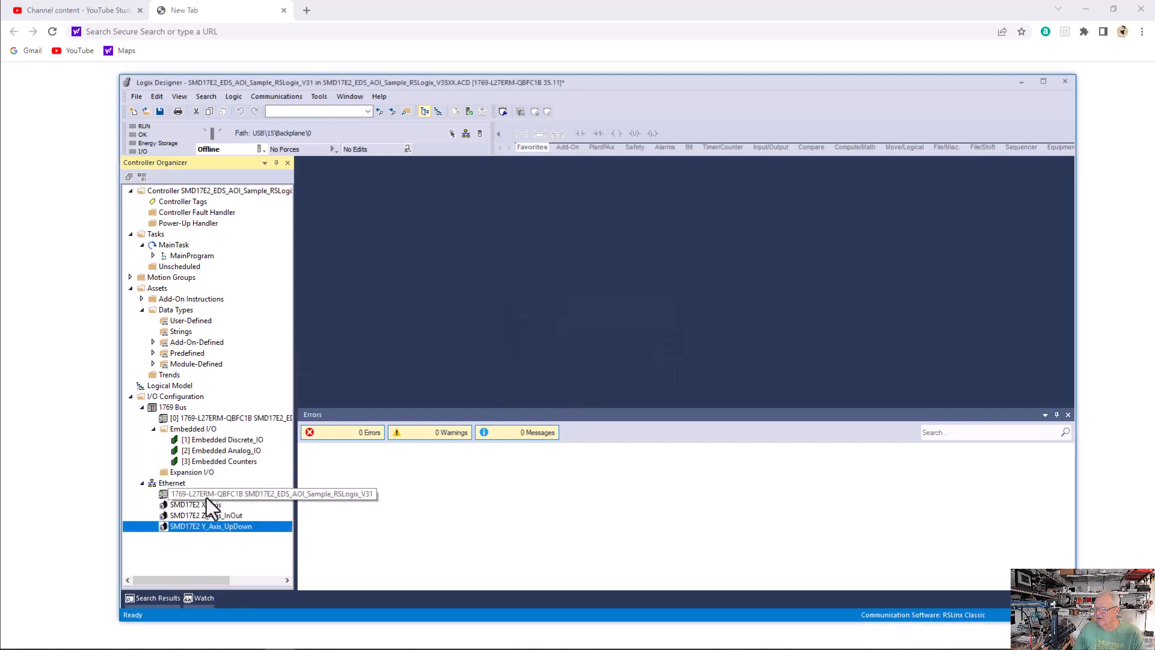
mouse_move(214, 512)
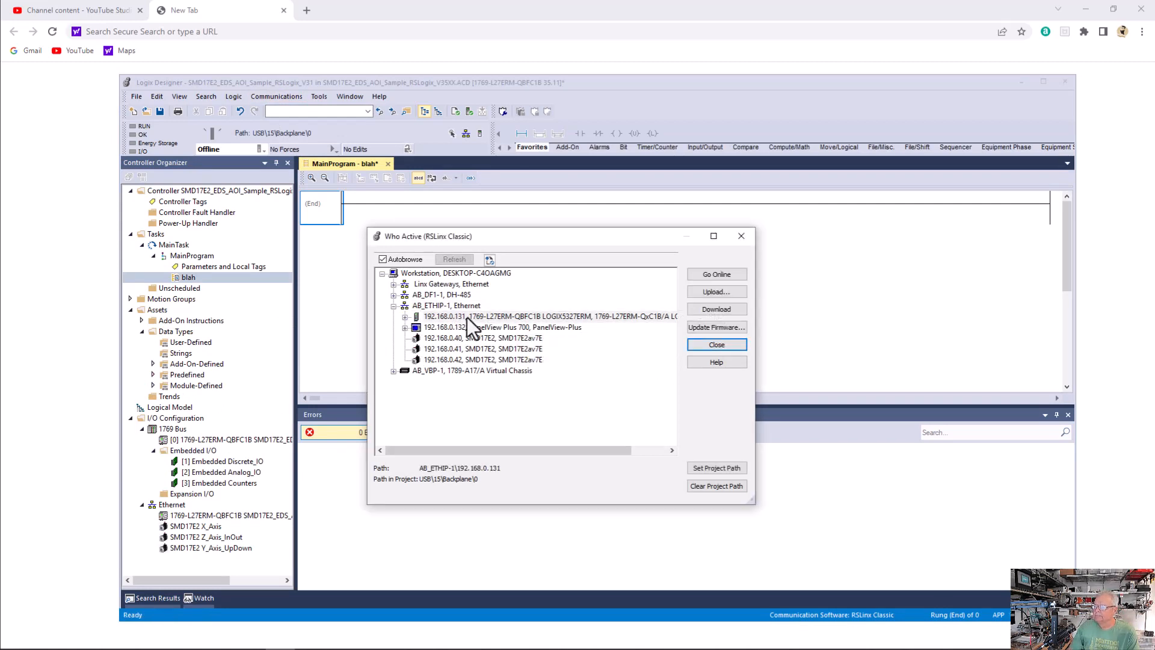
Download the project to controller 192.168.0.131 and switch it back to Remote Run
left_click(715, 308)
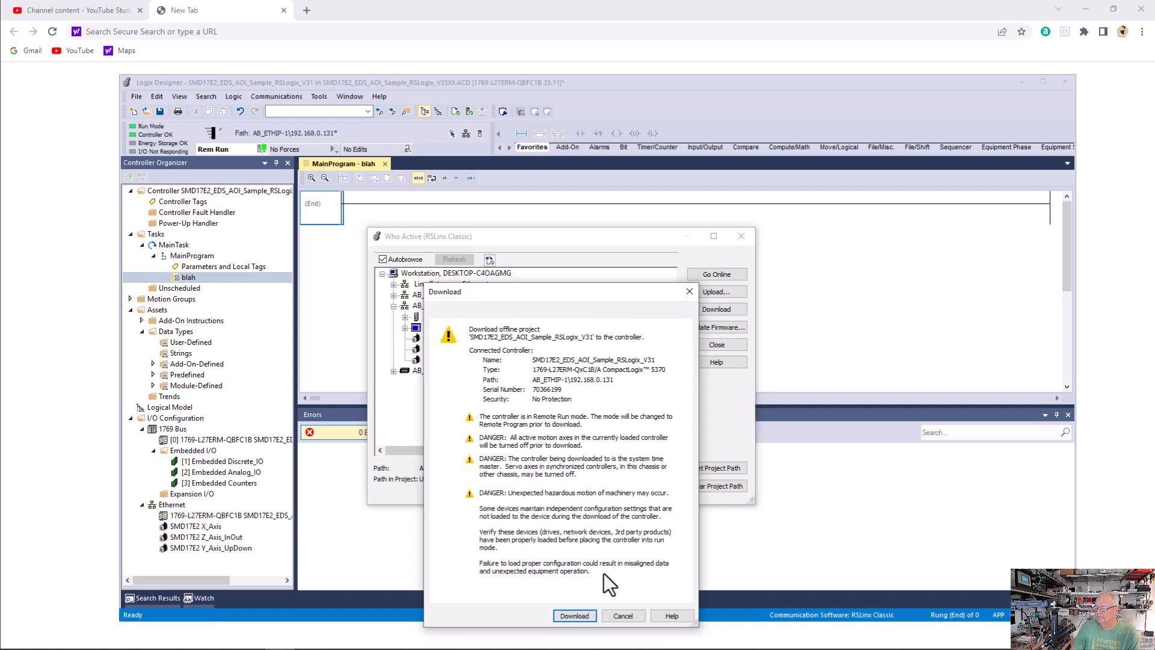
left_click(574, 614)
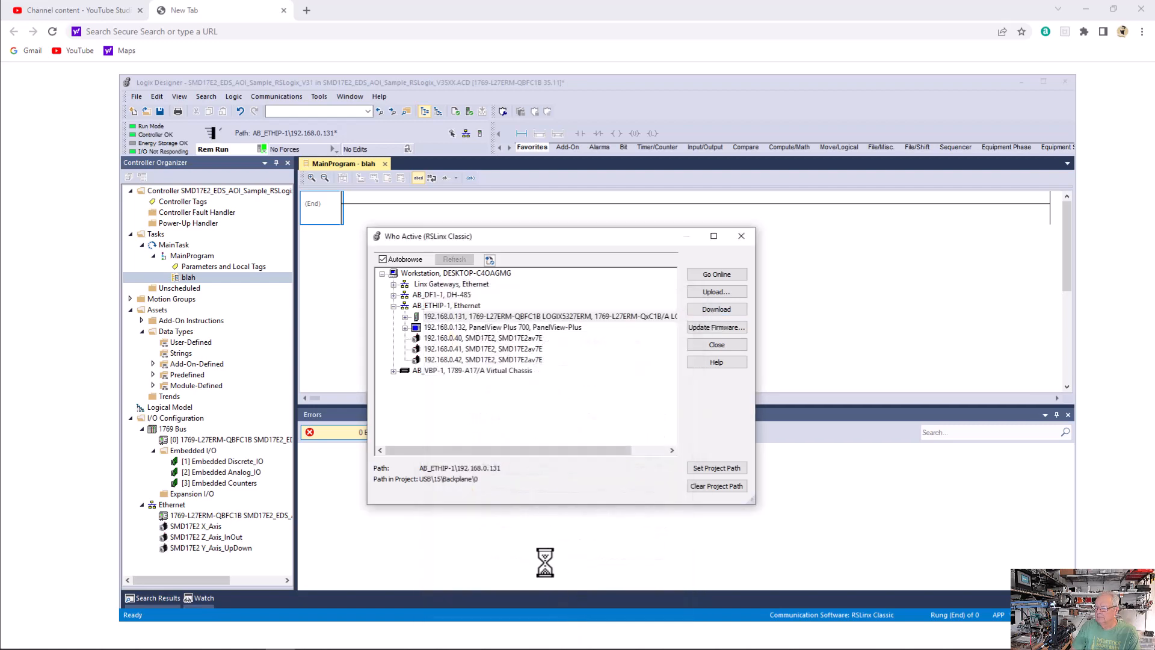
left_click(715, 309)
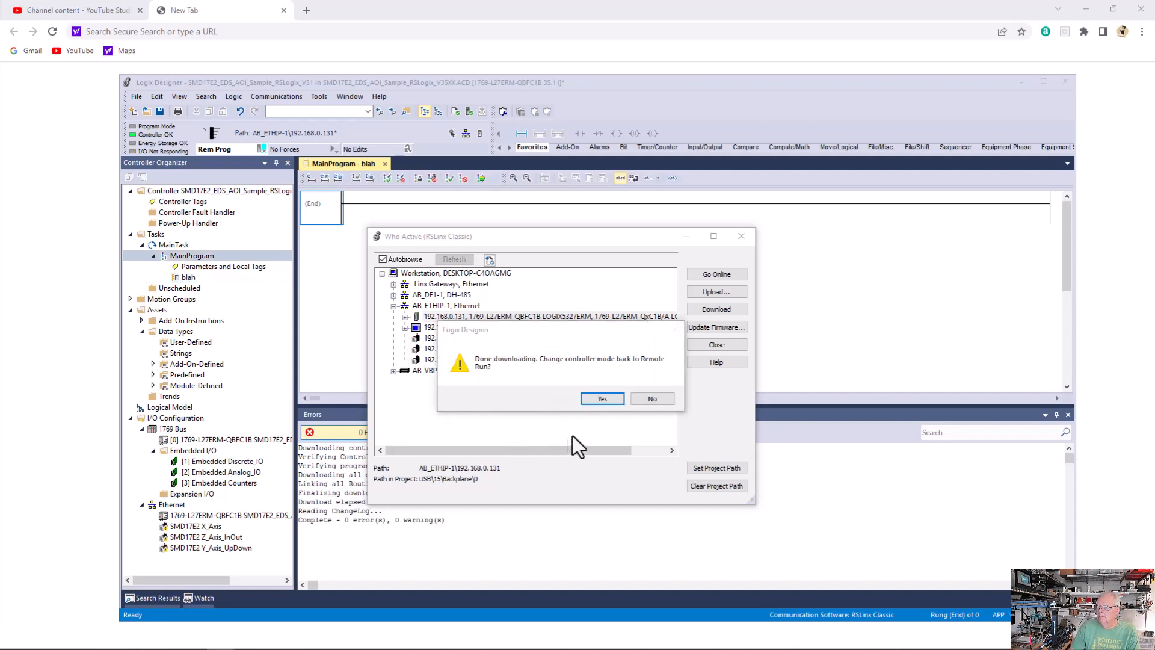
left_click(602, 397)
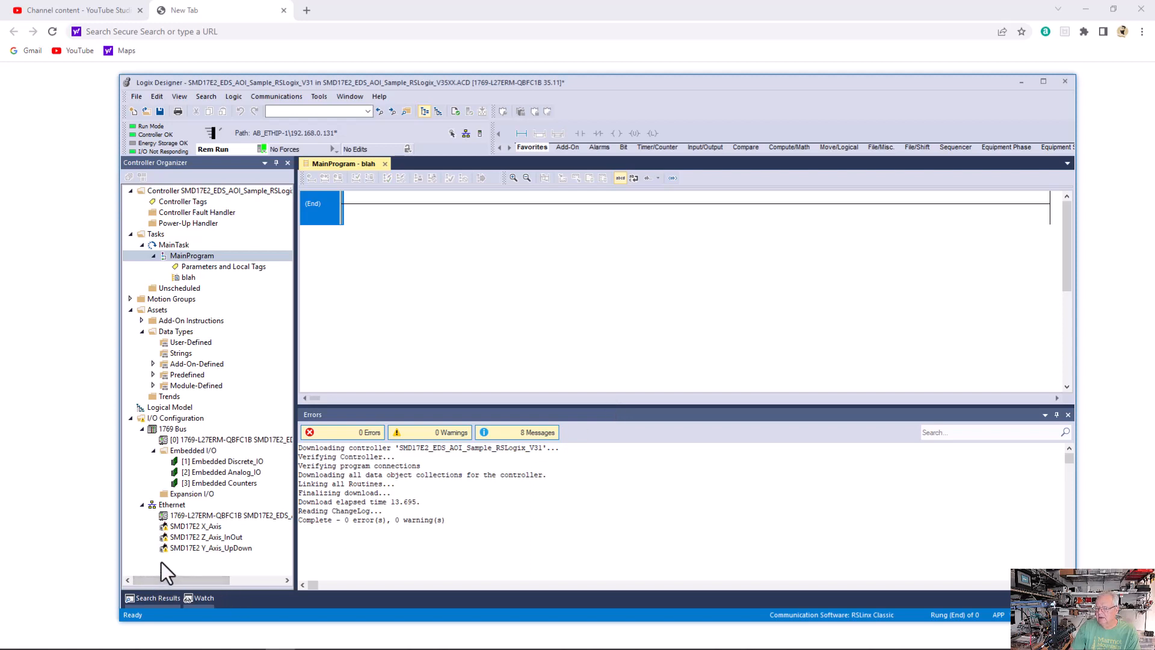
mouse_move(163, 553)
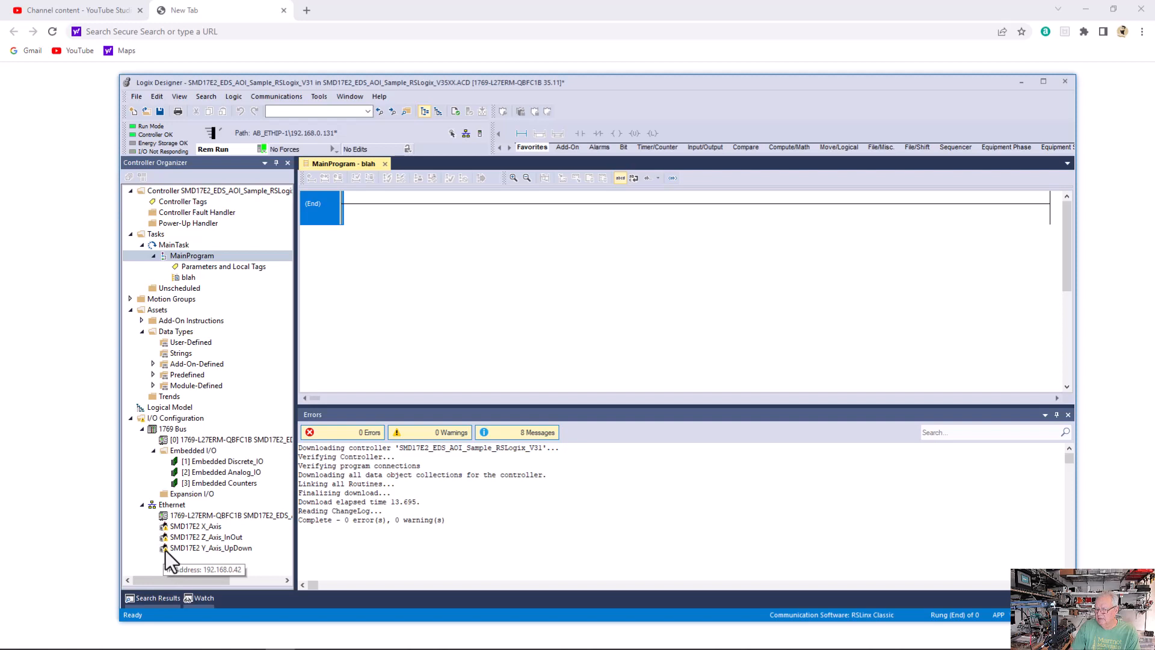
mouse_move(168, 542)
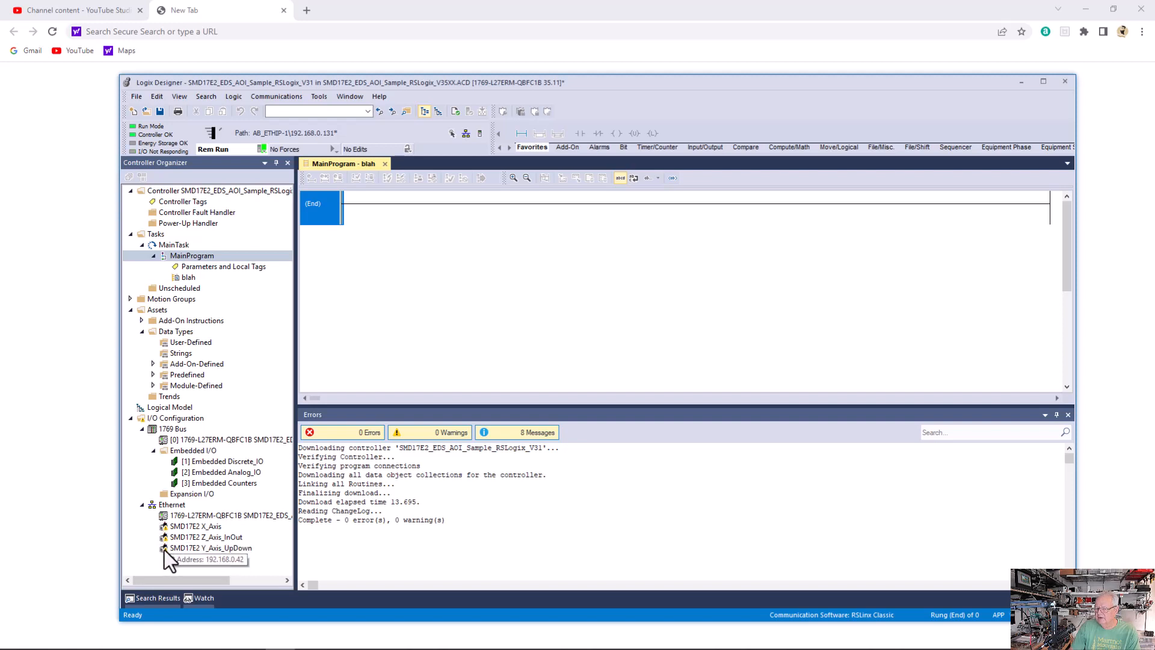
mouse_move(145, 164)
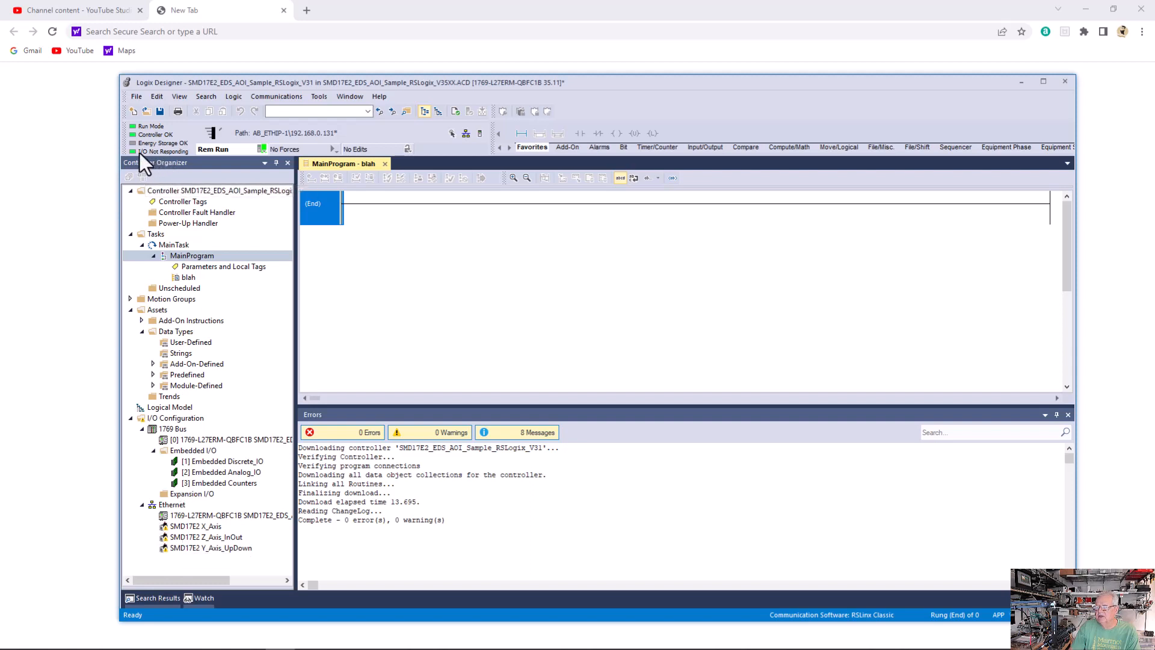